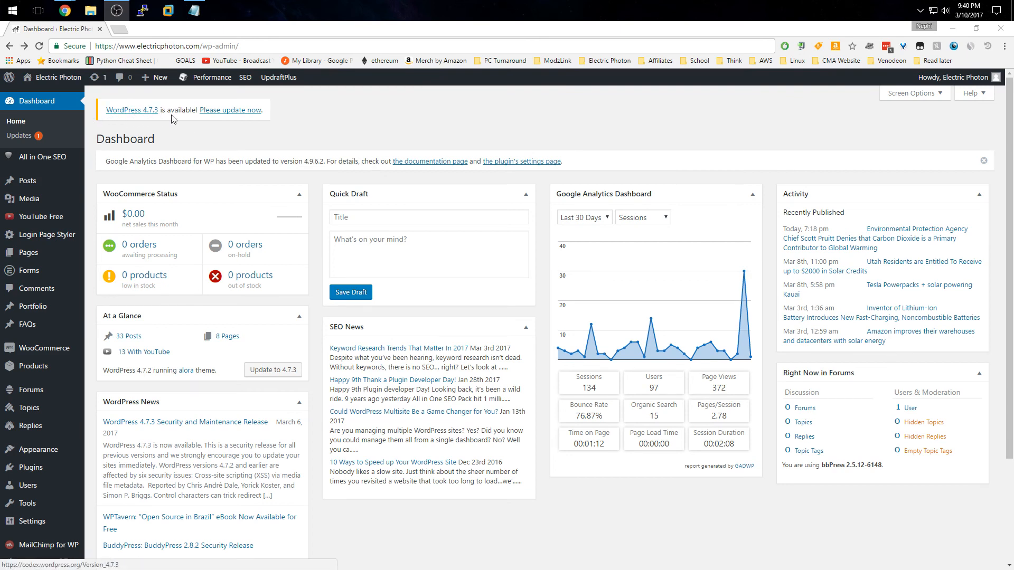
mouse_move(144, 112)
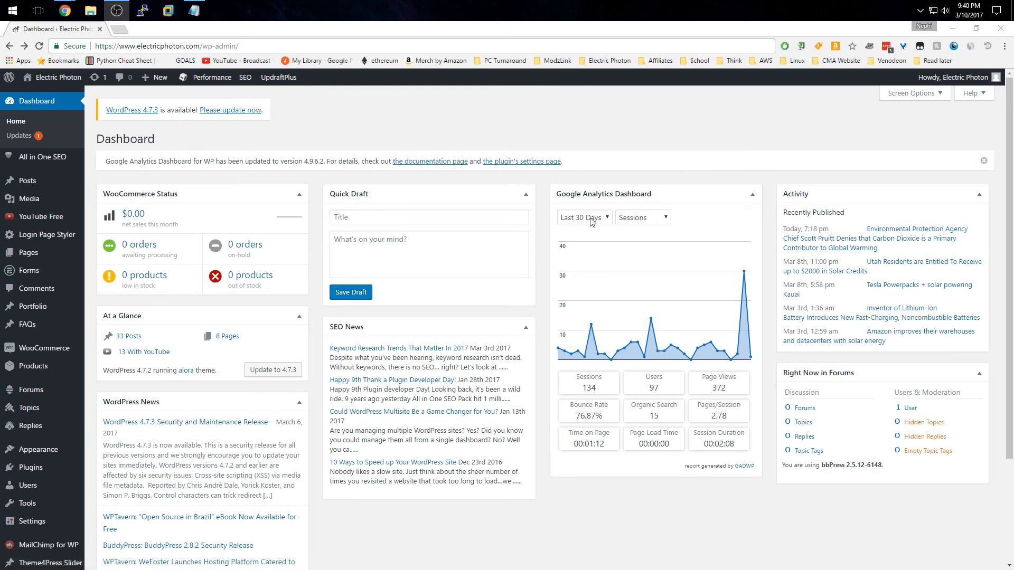
mouse_move(687, 322)
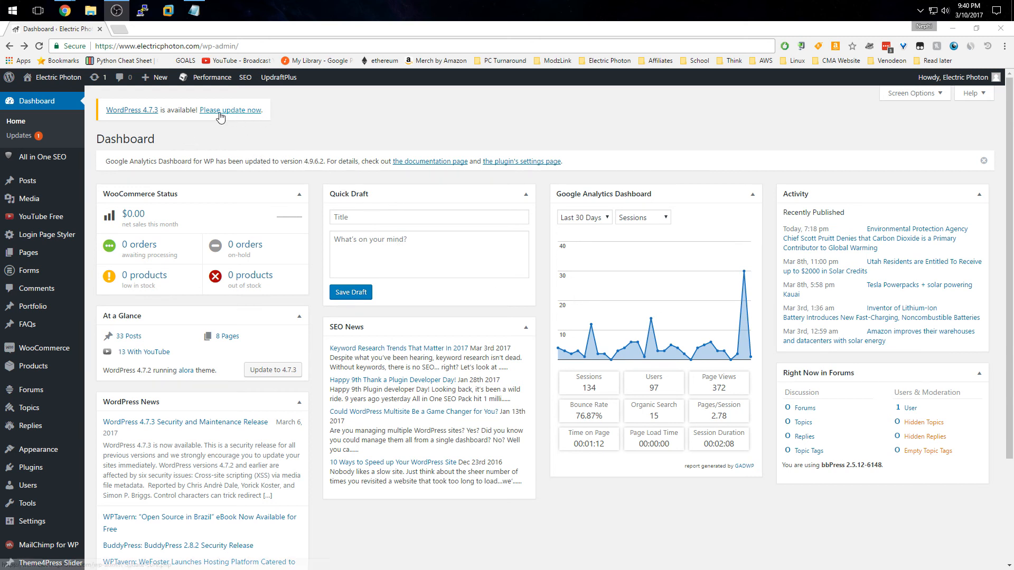
mouse_move(725, 229)
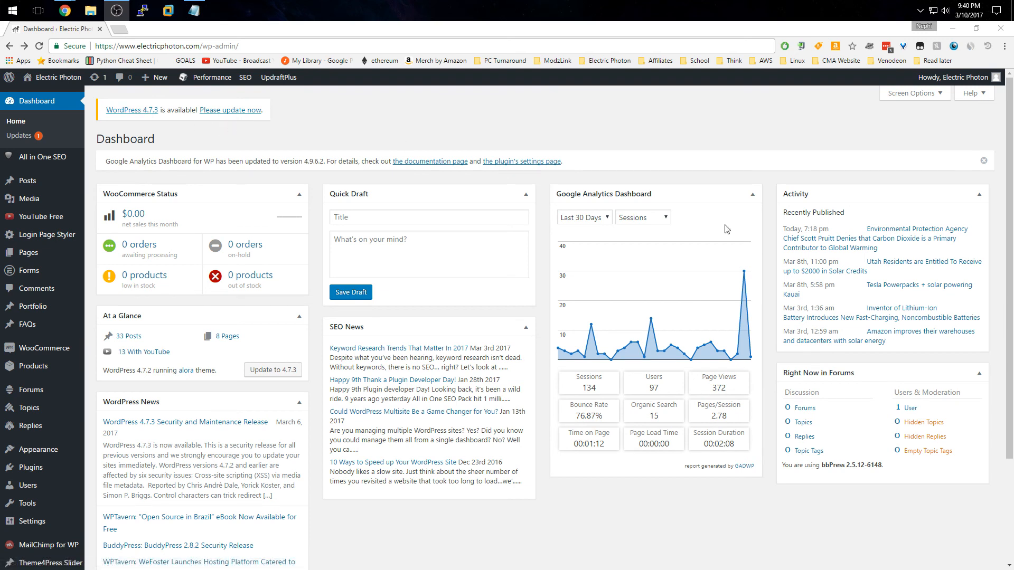
mouse_move(469, 321)
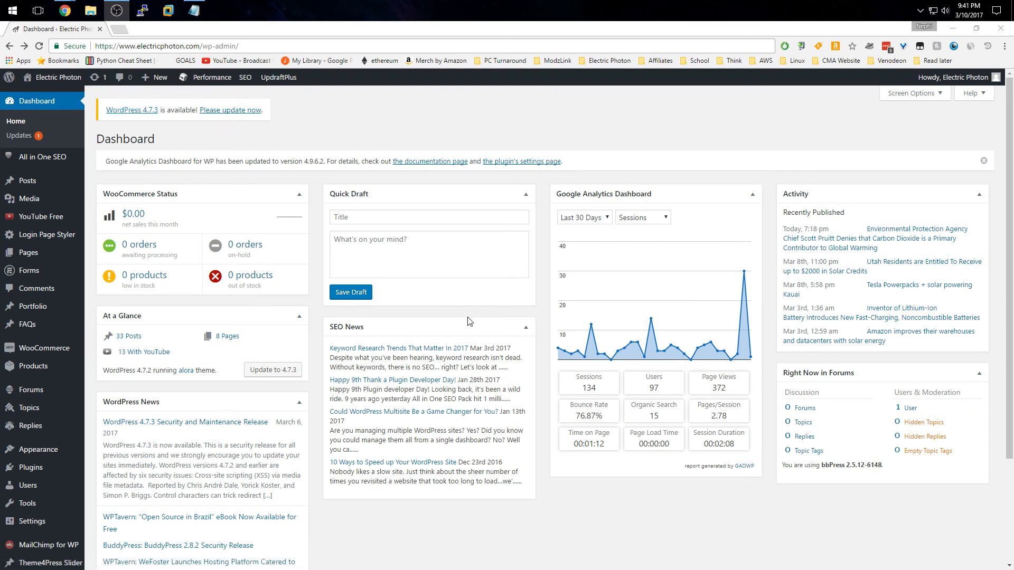
mouse_move(510, 314)
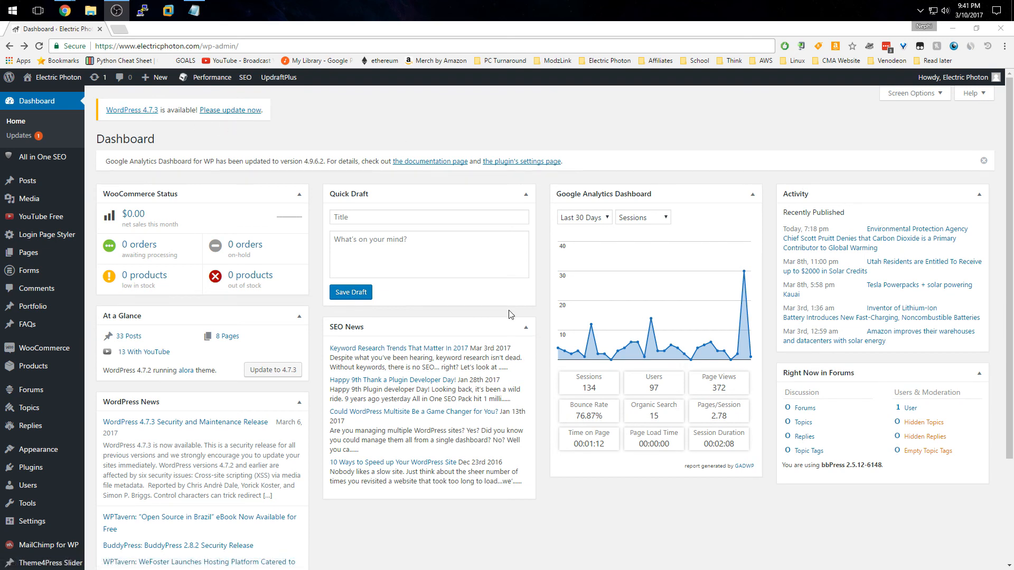
mouse_move(361, 209)
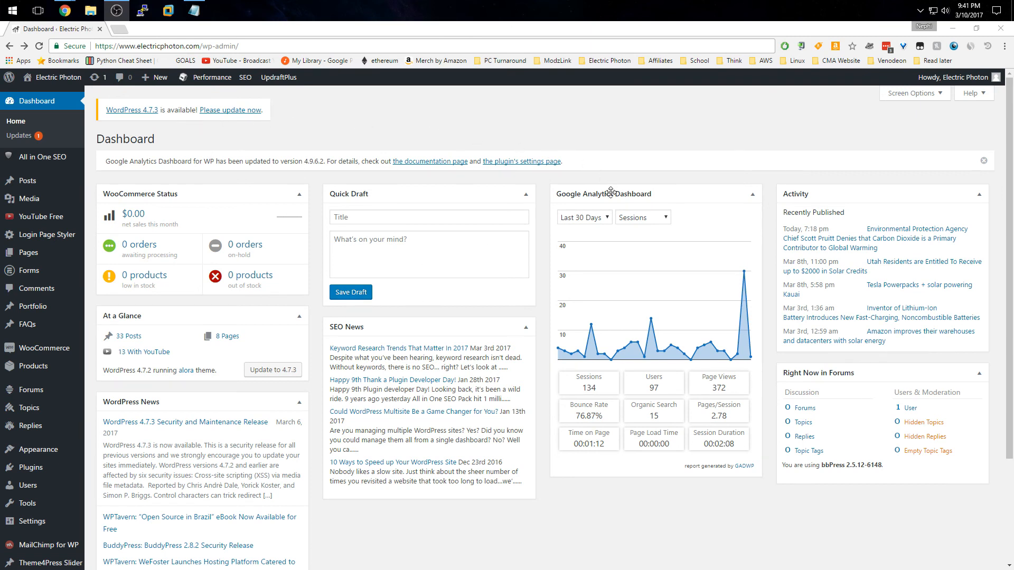
mouse_move(631, 121)
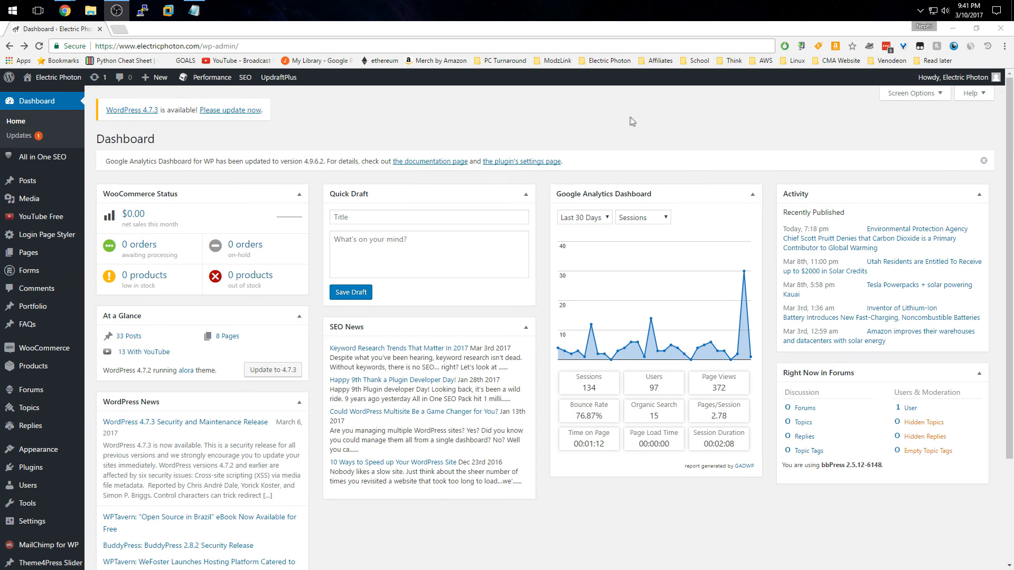
mouse_move(684, 117)
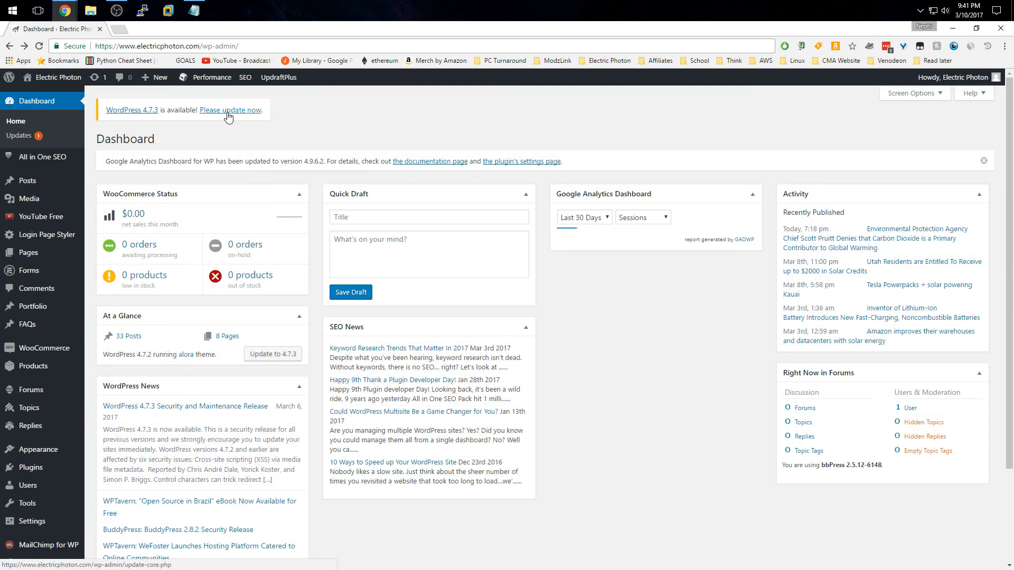
- Go to the WordPress Updates page and start the 4.7.3 core update
click(230, 110)
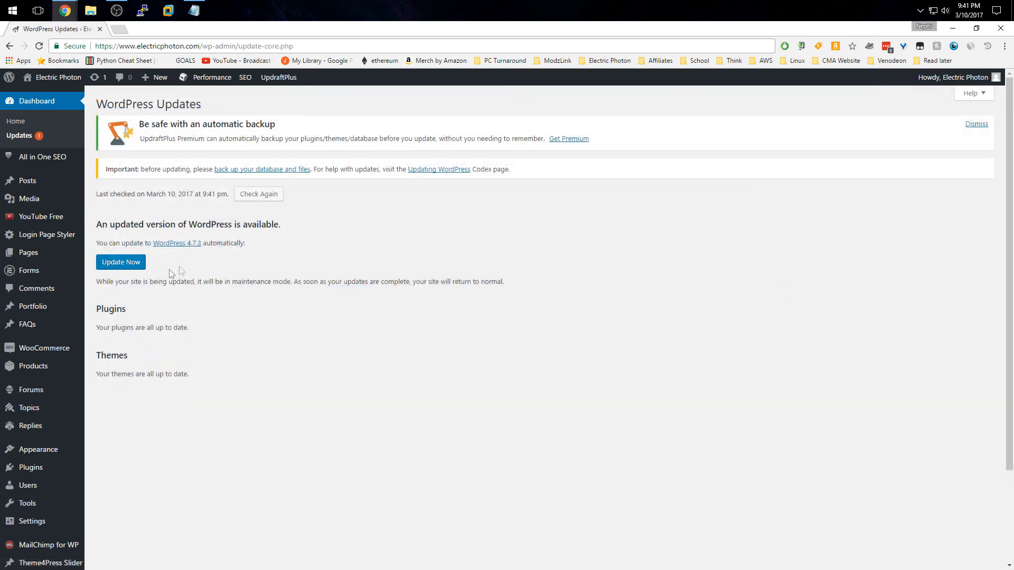
click(120, 262)
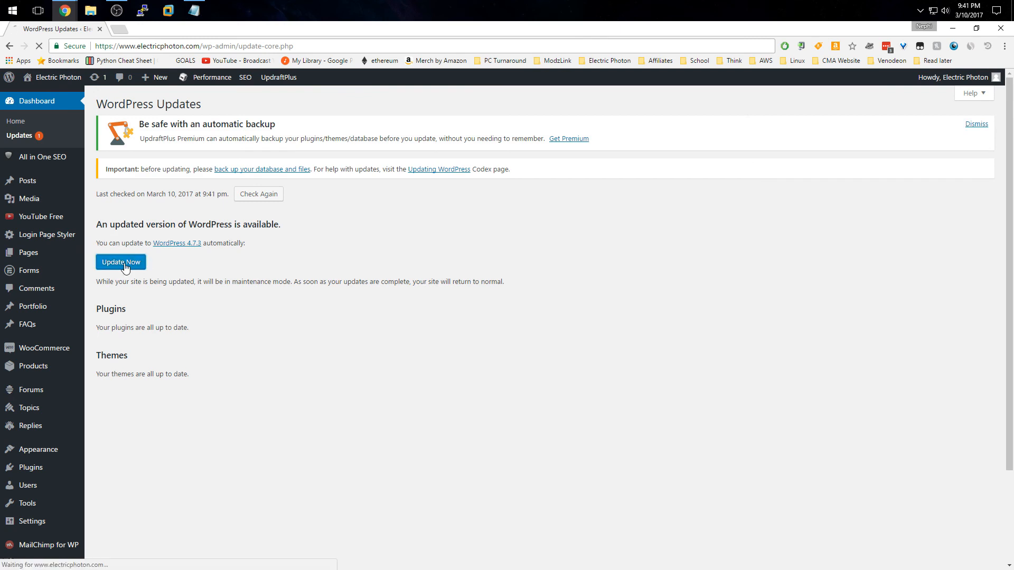
- Continue the 4.7.3 update until WordPress requests FTP connection details
click(121, 262)
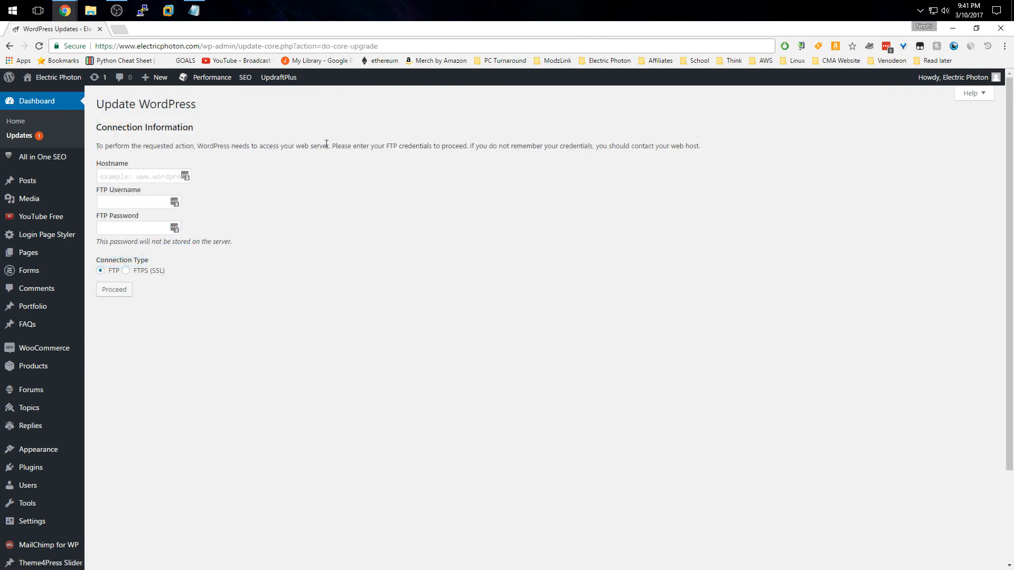
mouse_move(239, 225)
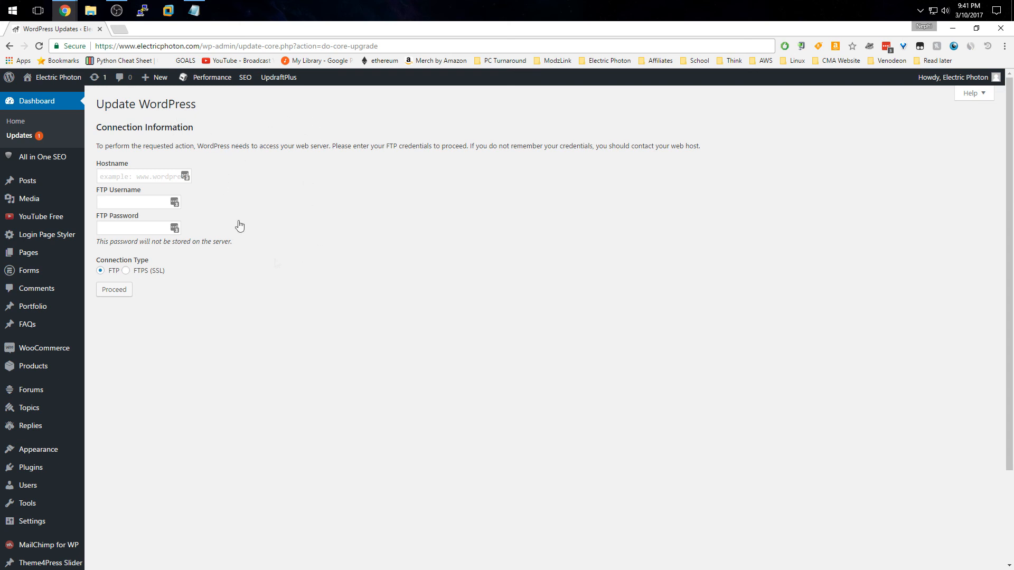
mouse_move(211, 141)
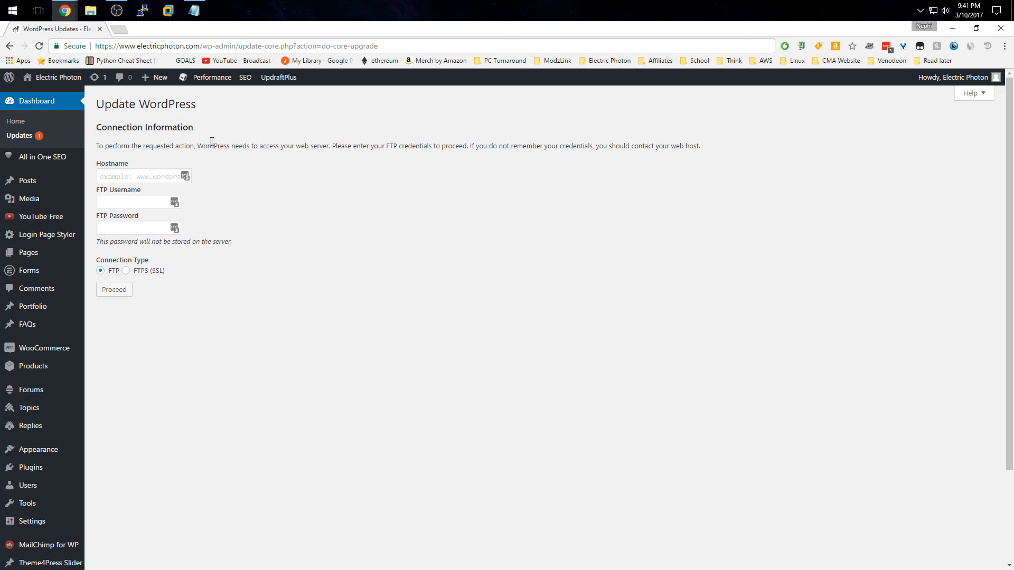
mouse_move(203, 144)
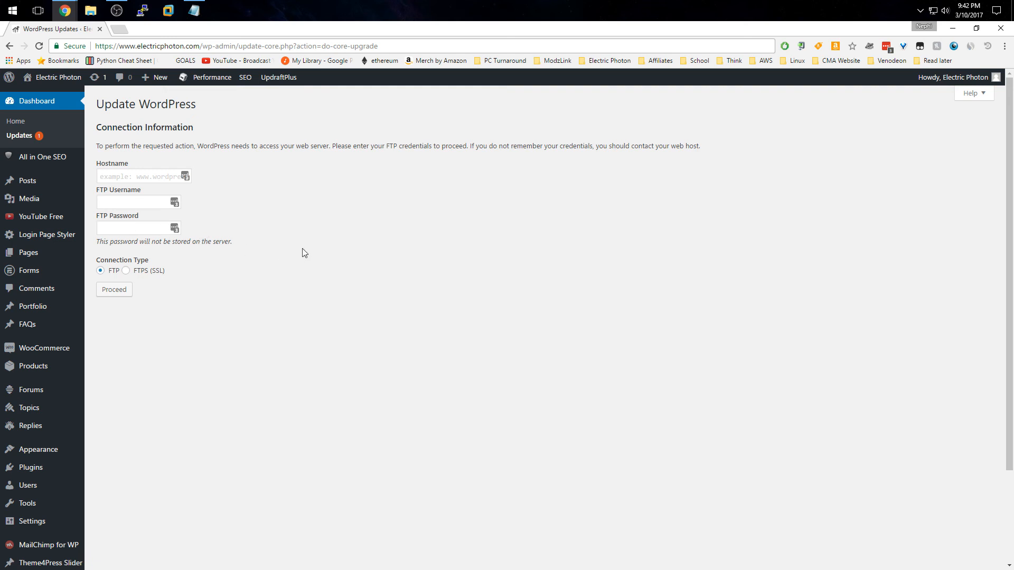
mouse_move(274, 178)
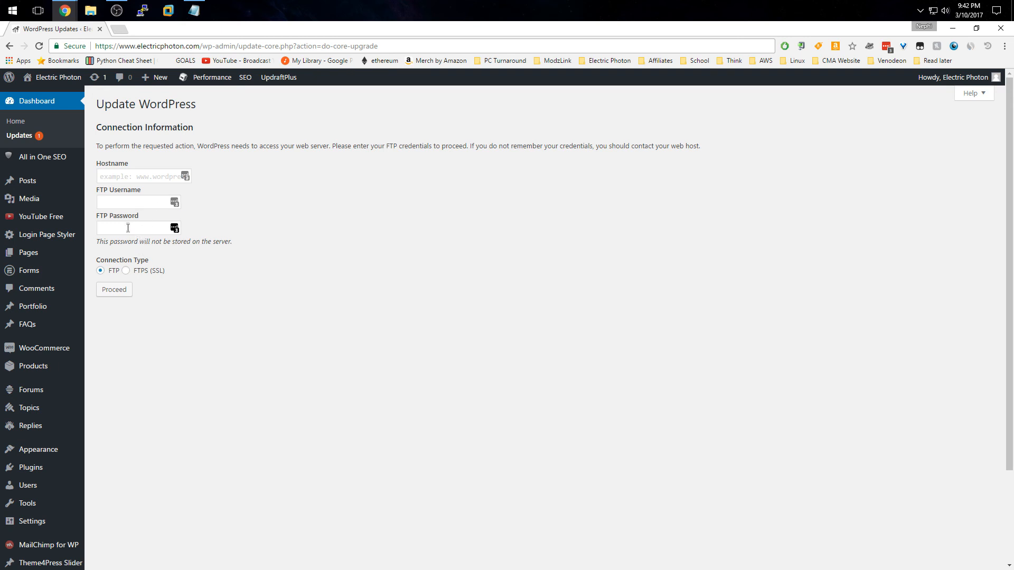
mouse_move(136, 299)
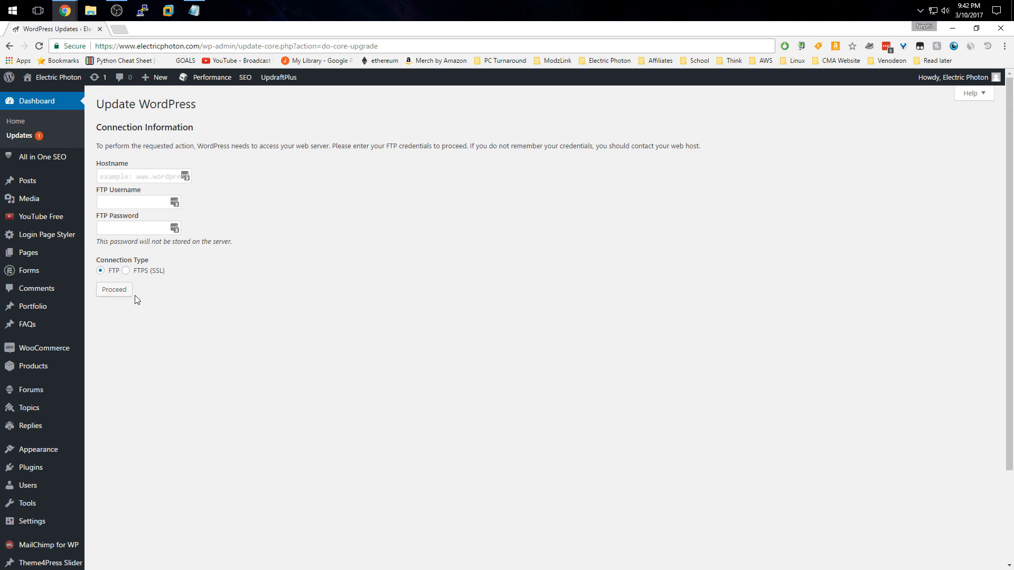
mouse_move(222, 133)
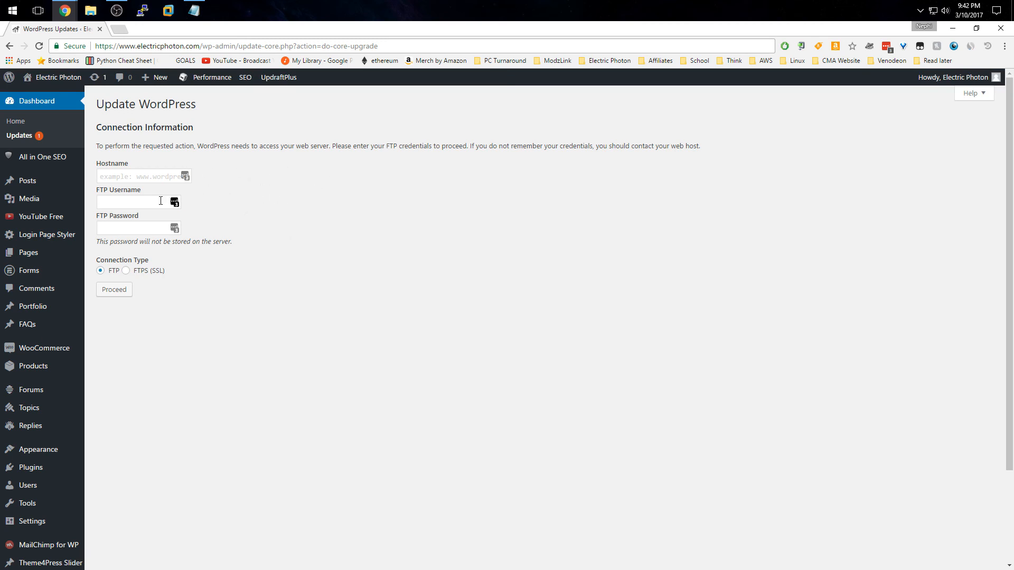
mouse_move(134, 228)
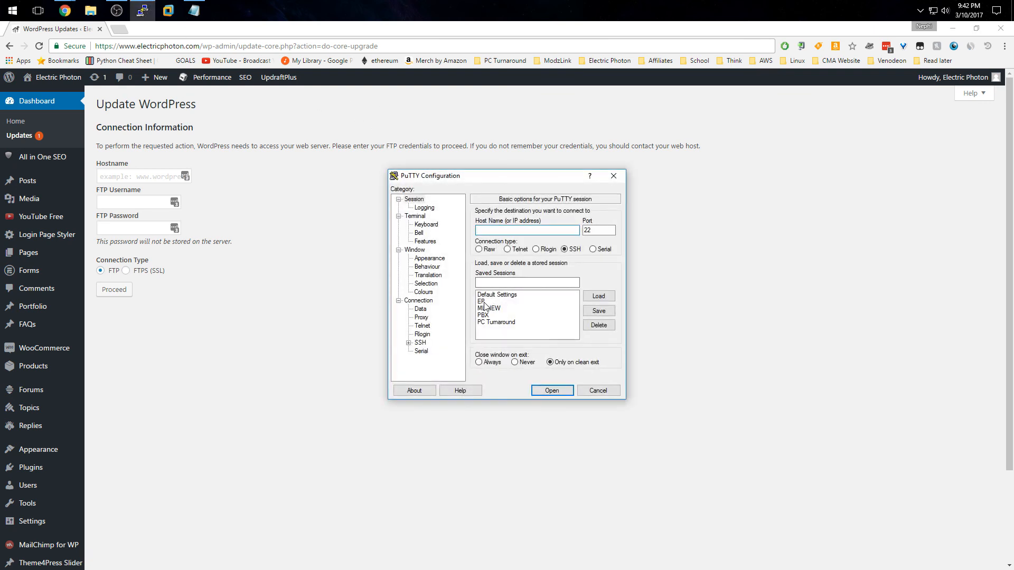
- Open the saved PuTTY session to log in as ec2-user on the server
click(551, 389)
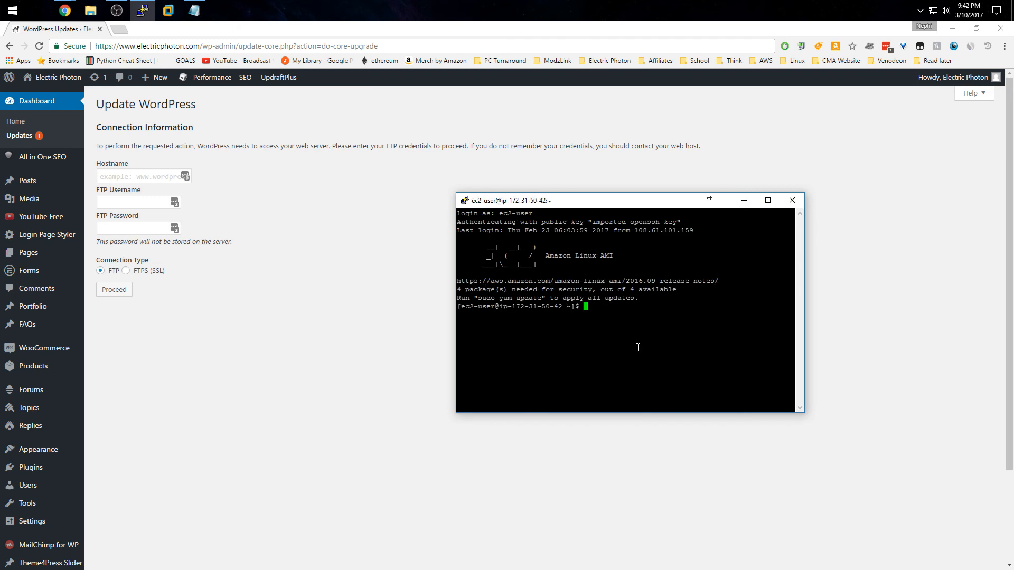
mouse_move(550, 261)
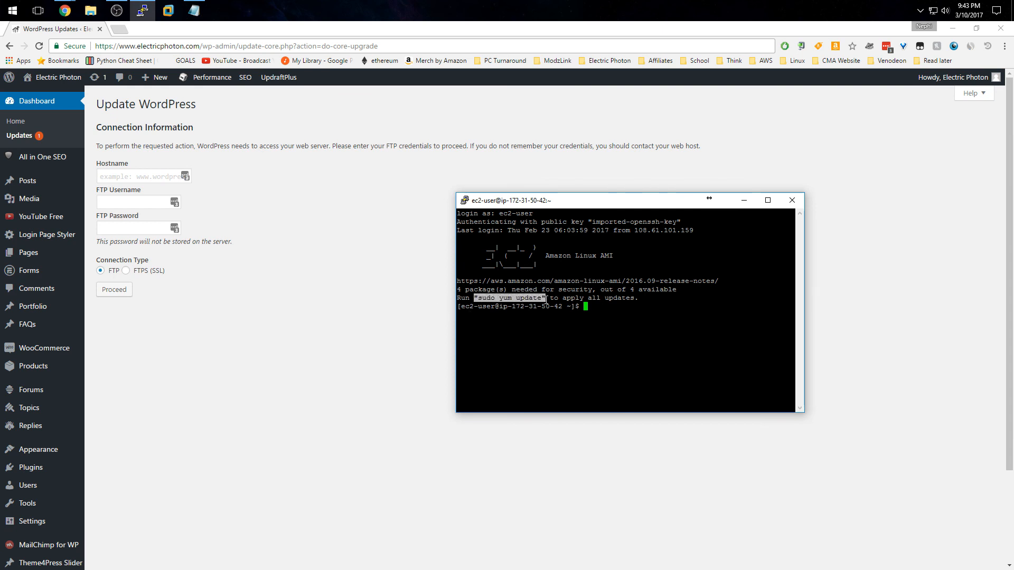
- Run sudo yum update to install the 8 pending packages
text(sudo)
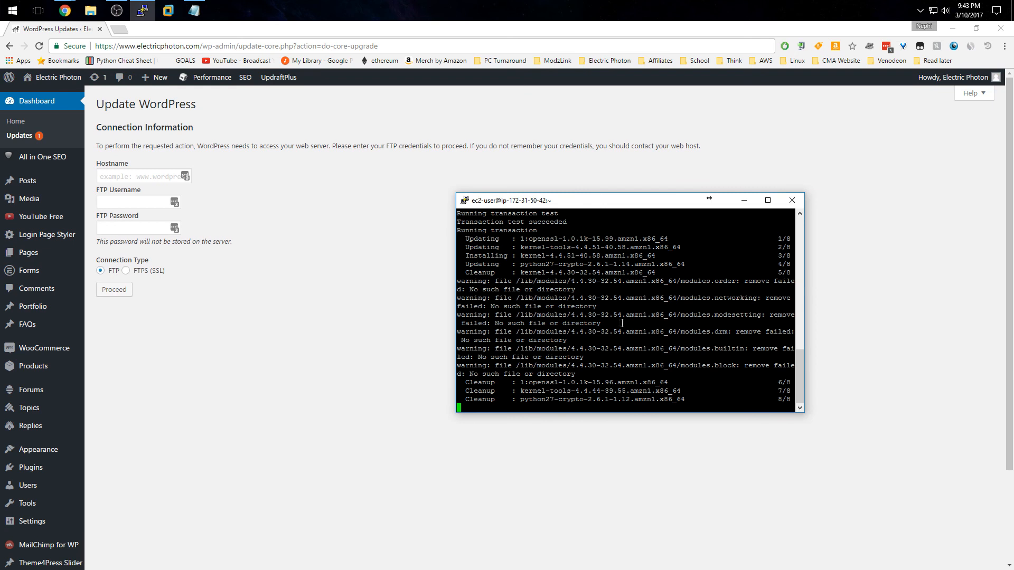
mouse_move(621, 399)
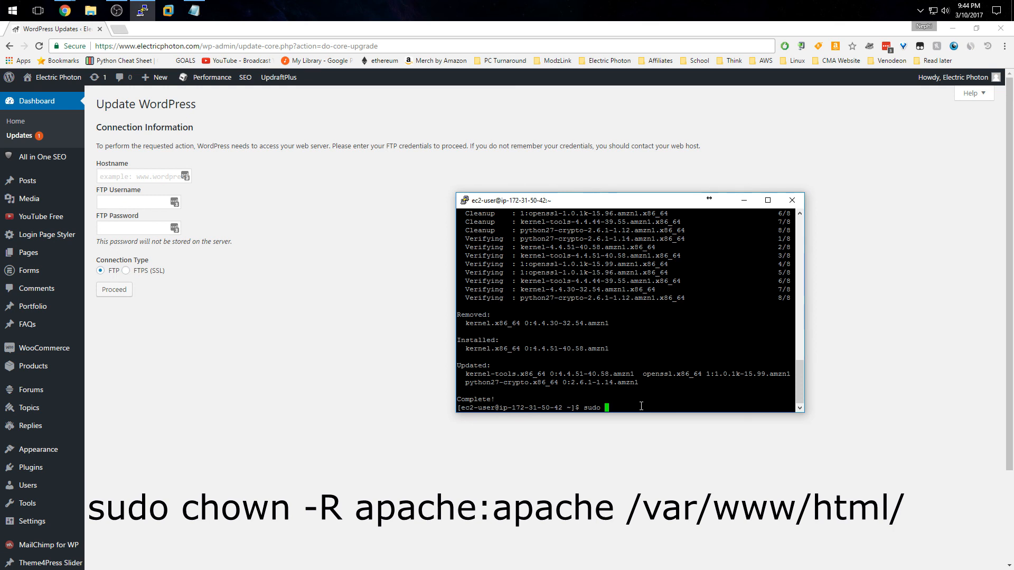
- Run sudo chown -R apache:apache /var/www/html/ to give apache ownership of the web directory
text(chown)
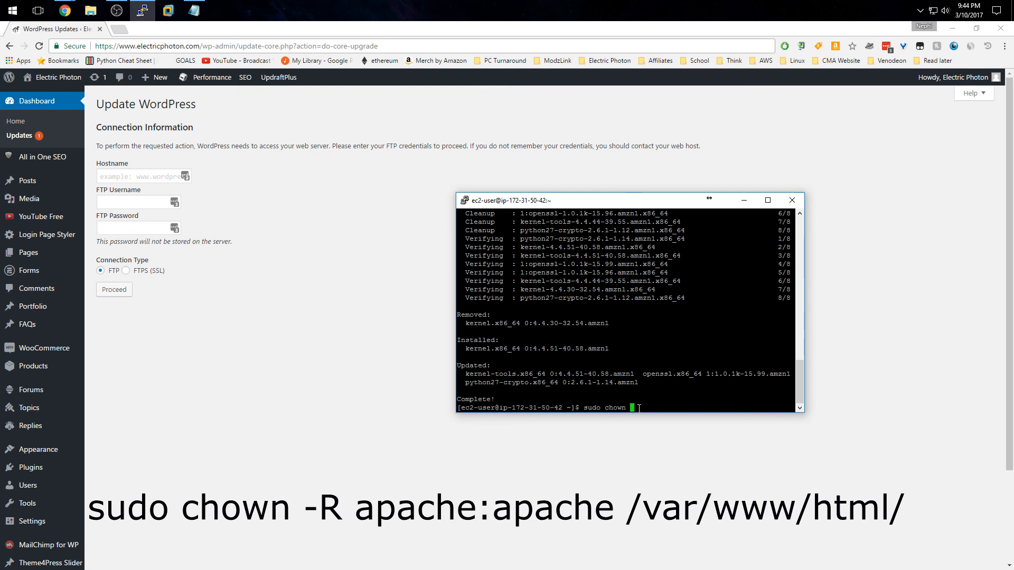
text(-R)
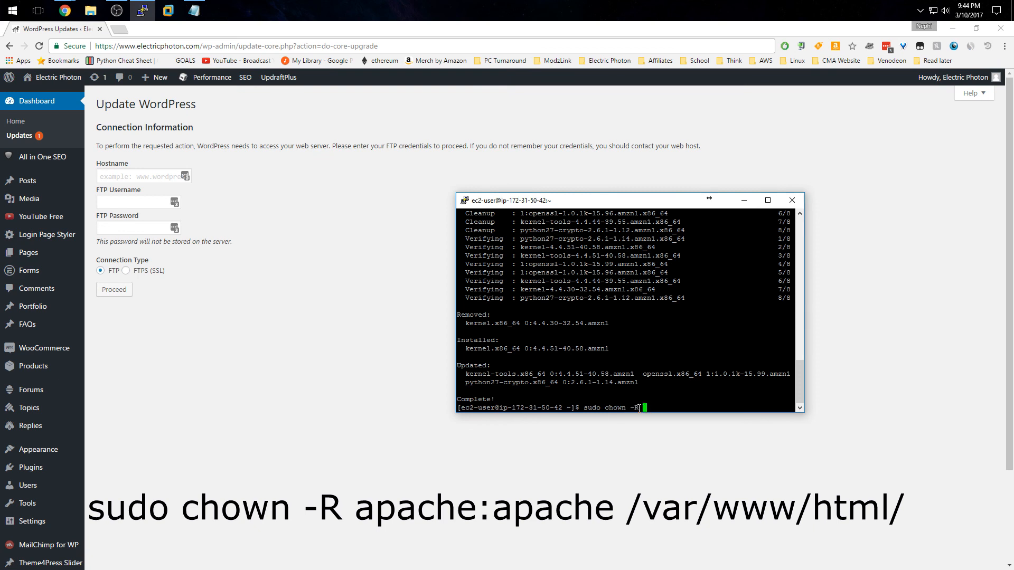
text(apache:)
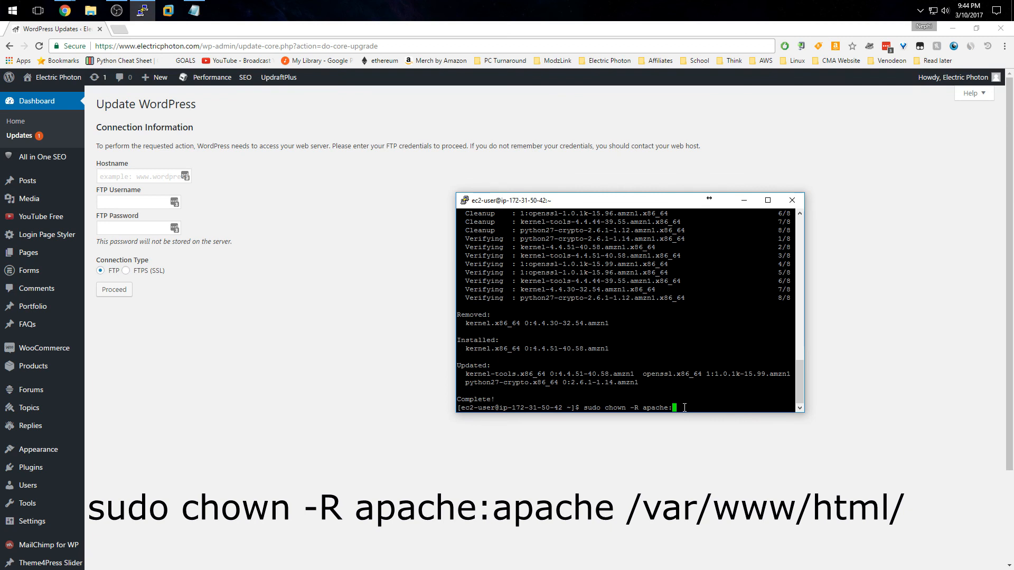
text(apache /)
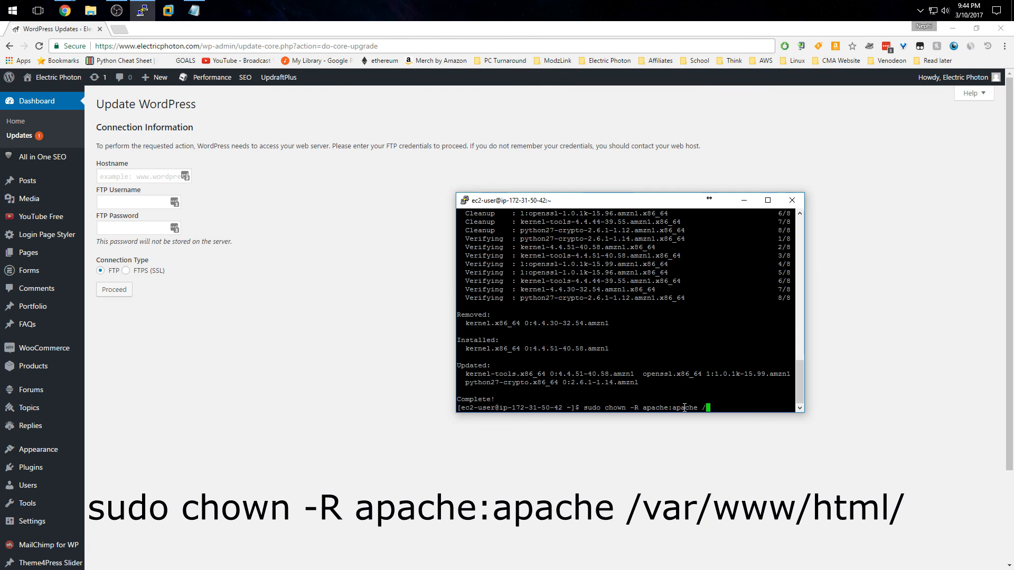
text(var/www/)
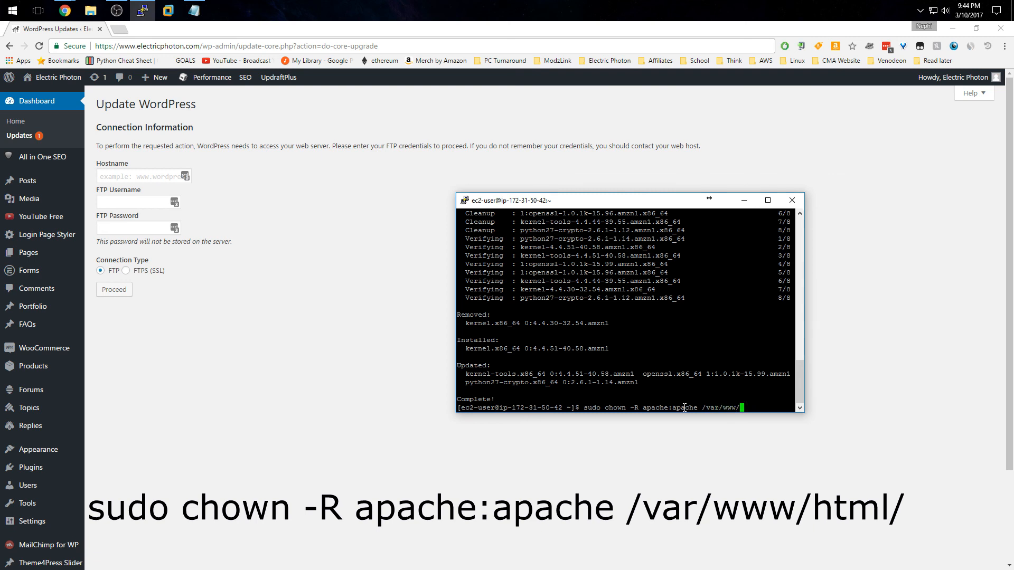
text(html/)
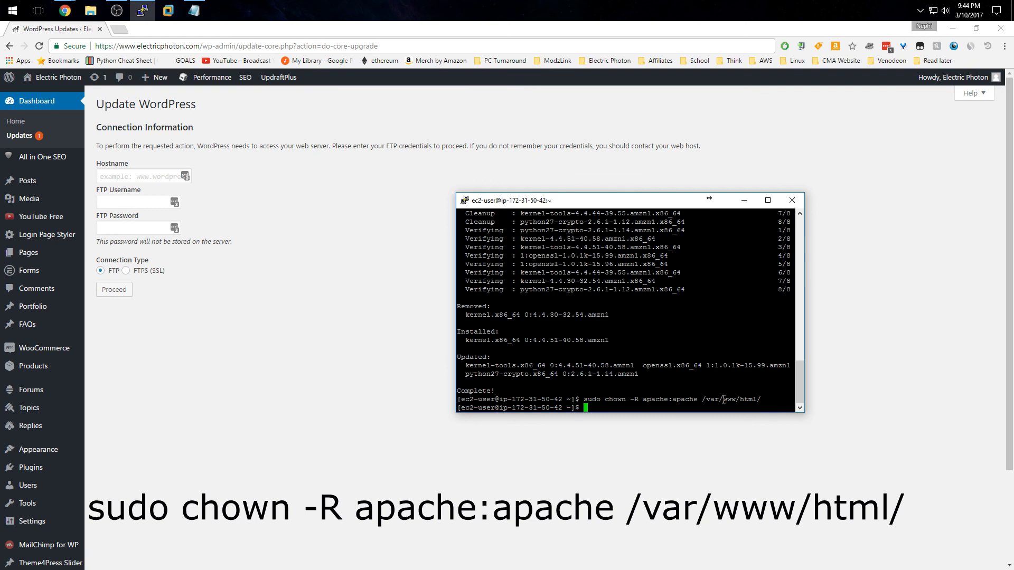
double_click(748, 399)
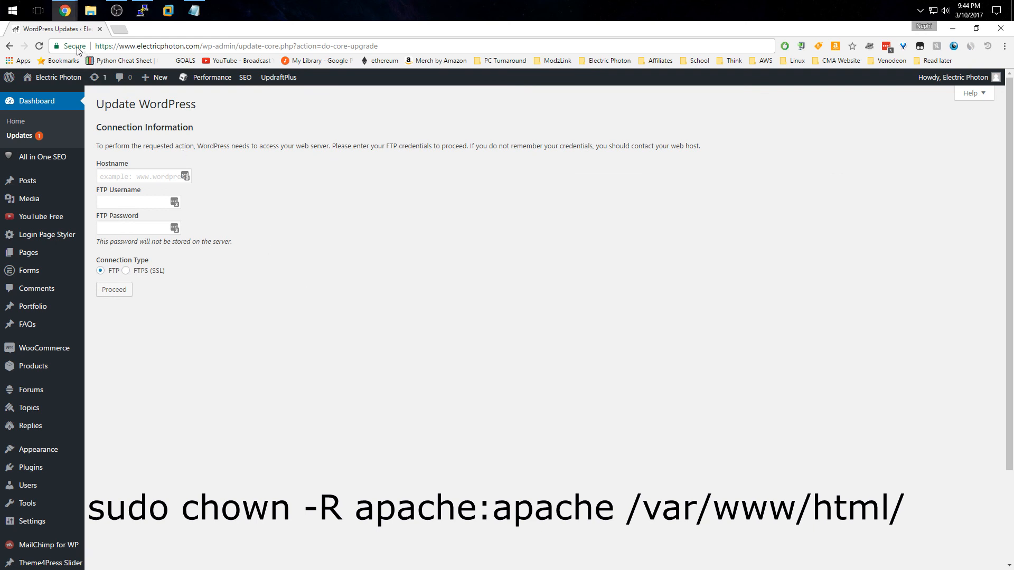
- Reload the FTP connection page and retry so WordPress offers 4.7.3 without credentials
click(114, 288)
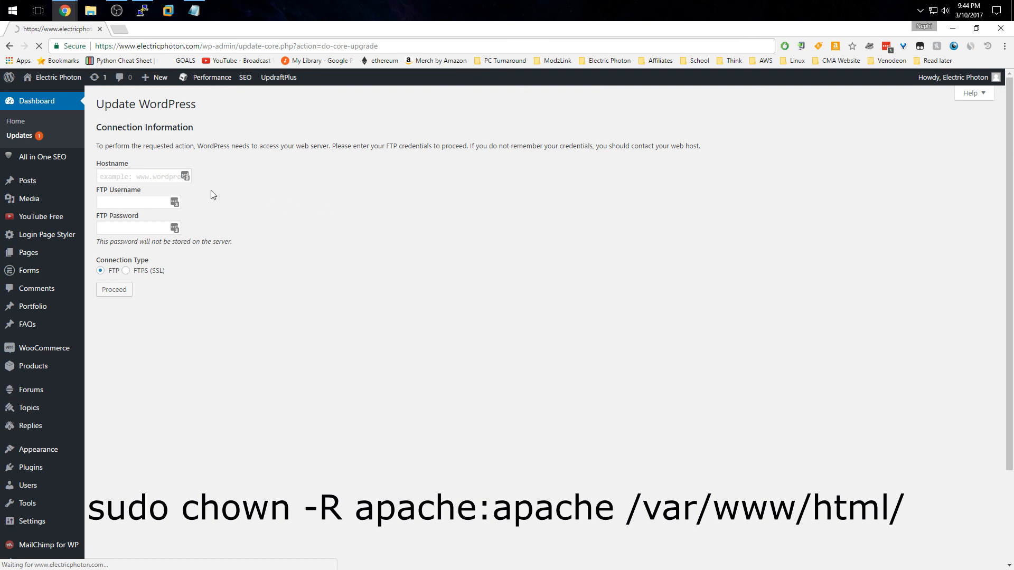
click(114, 289)
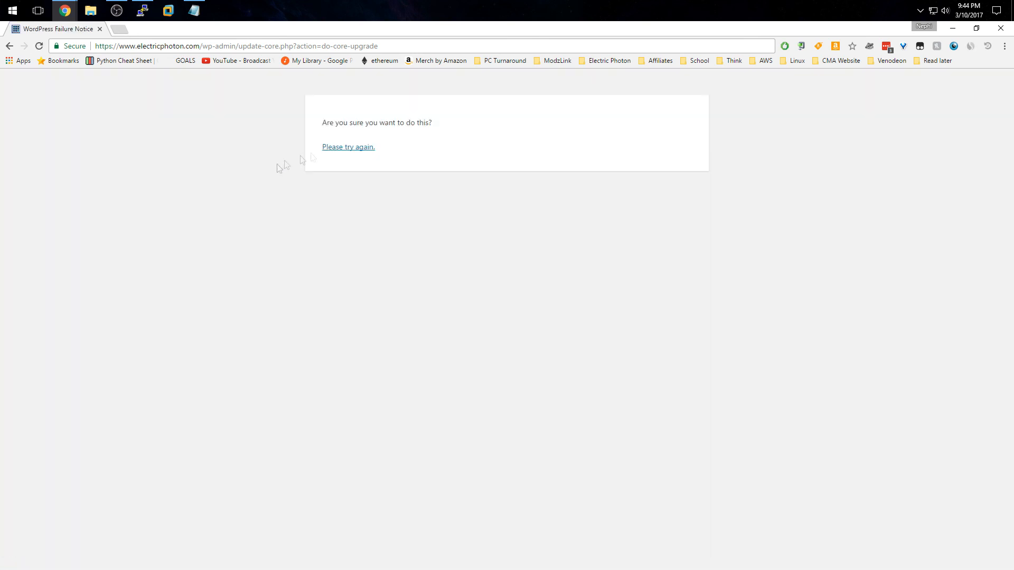
click(348, 146)
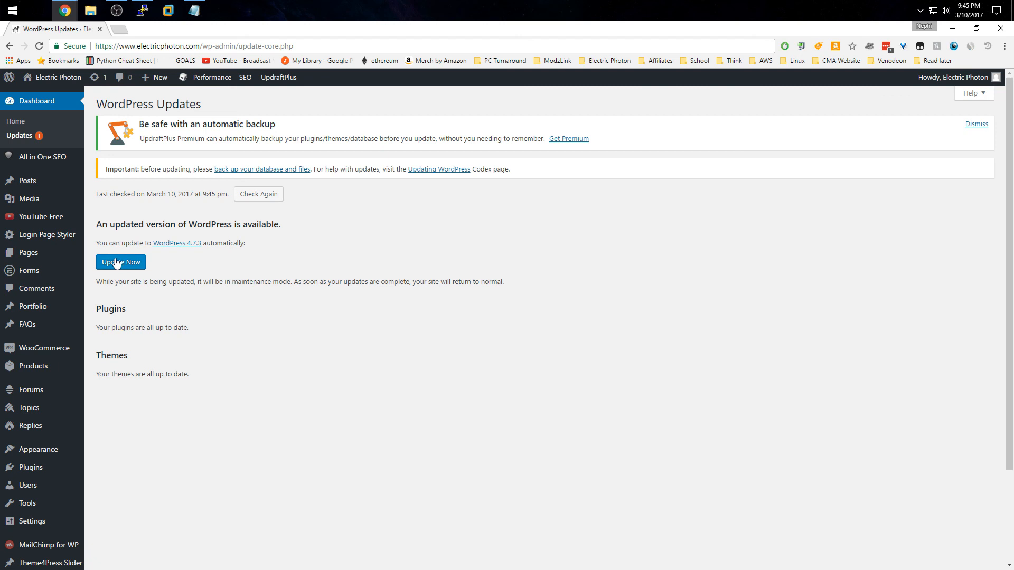
- Run the WordPress 4.7.3 update through to the Welcome page
click(121, 262)
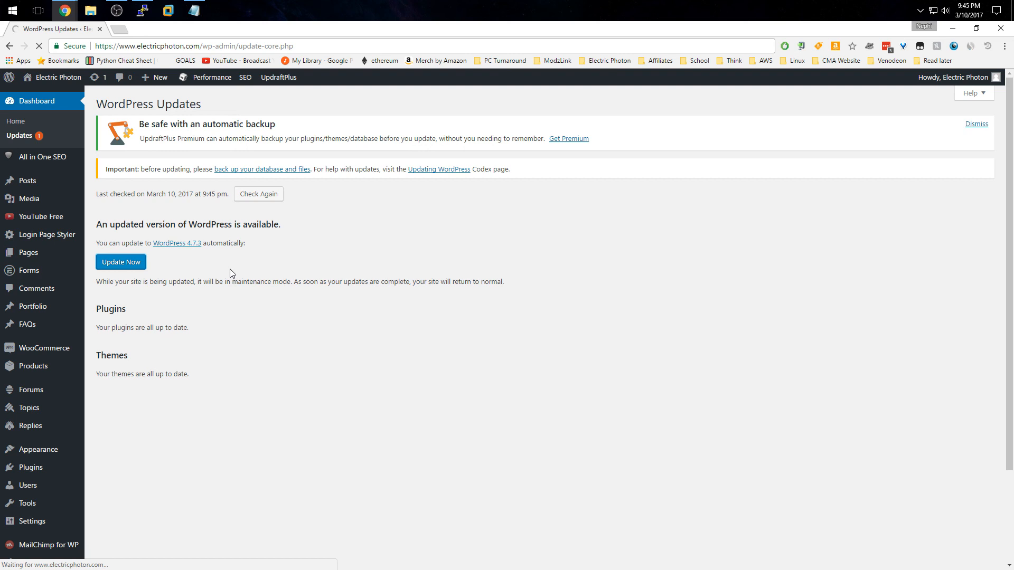
click(120, 262)
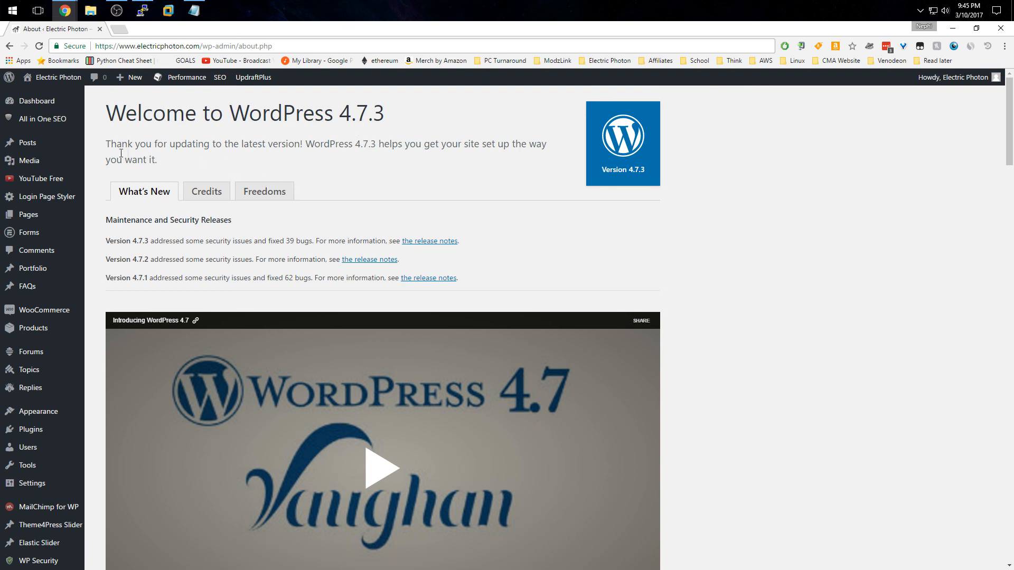
mouse_move(381, 177)
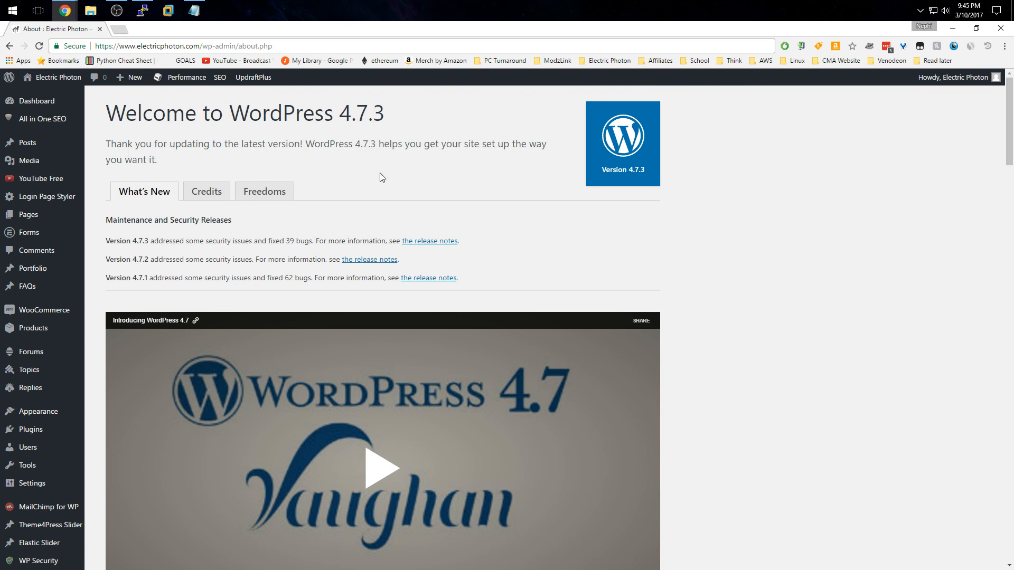
mouse_move(379, 194)
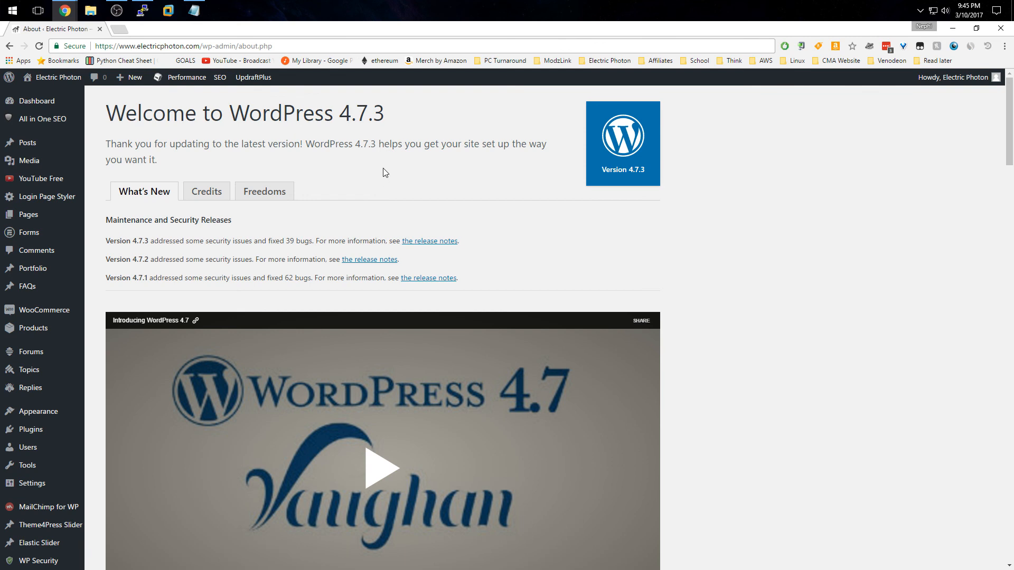
mouse_move(519, 189)
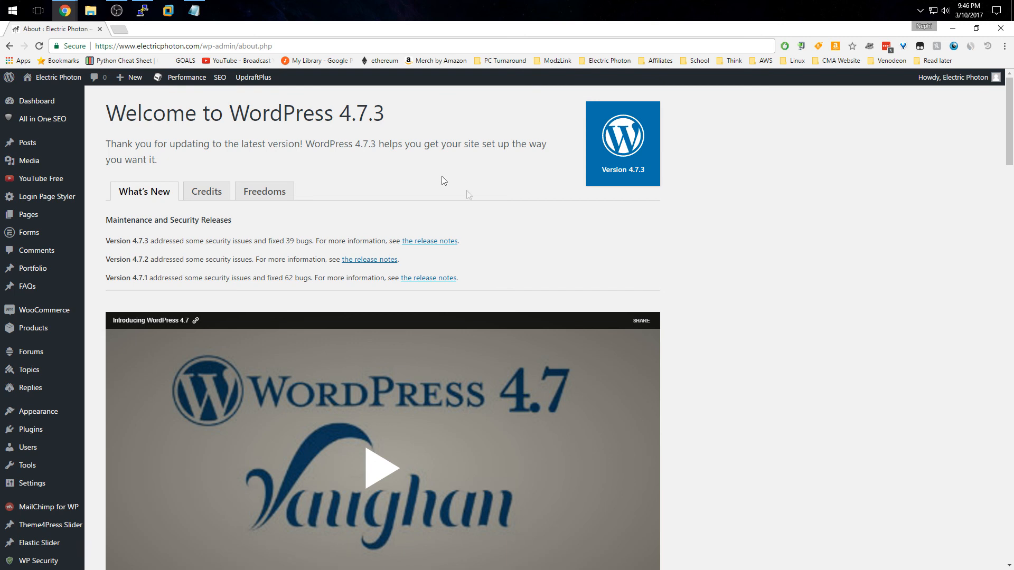
mouse_move(529, 241)
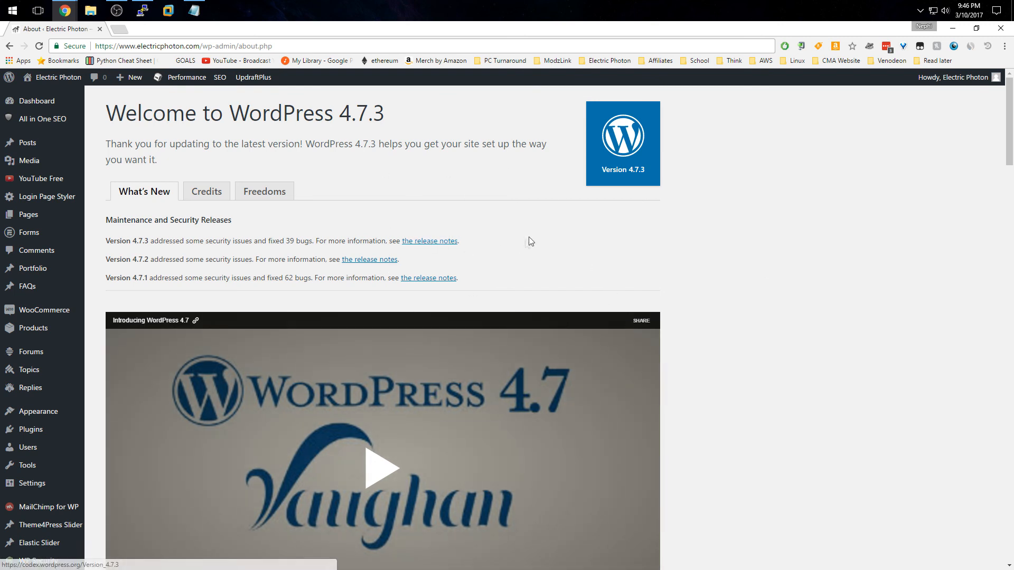
mouse_move(401, 176)
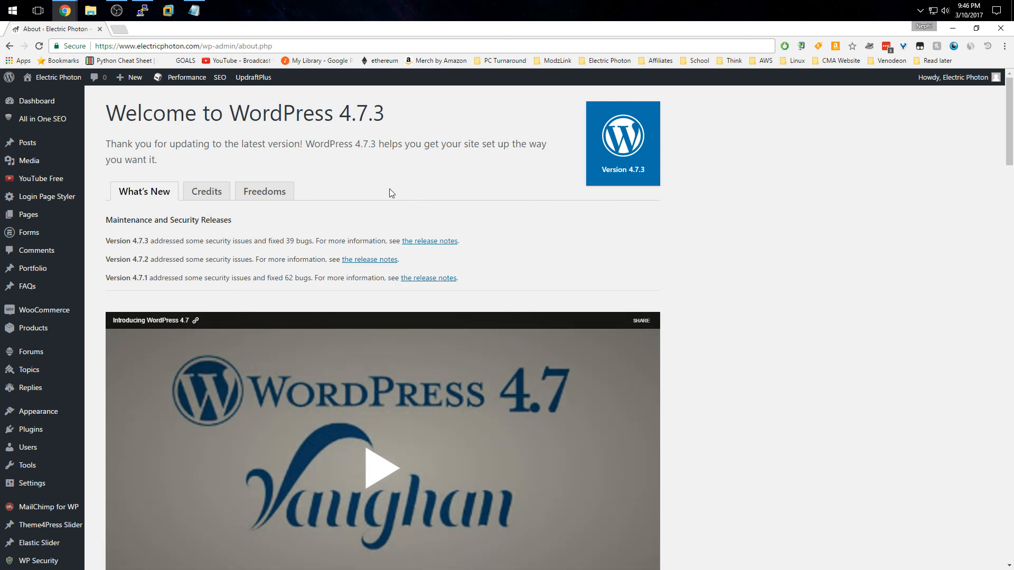
mouse_move(463, 182)
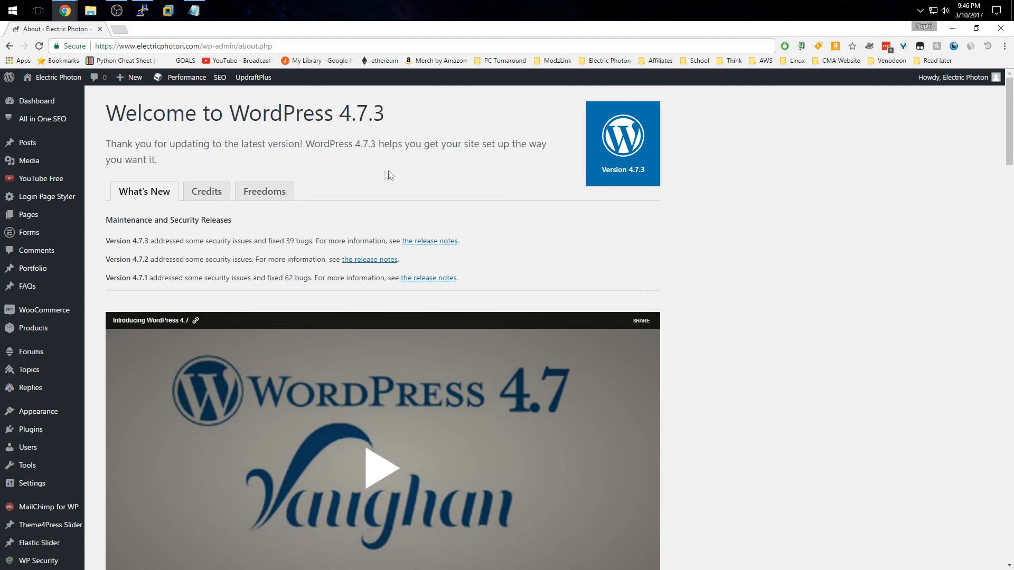
mouse_move(481, 172)
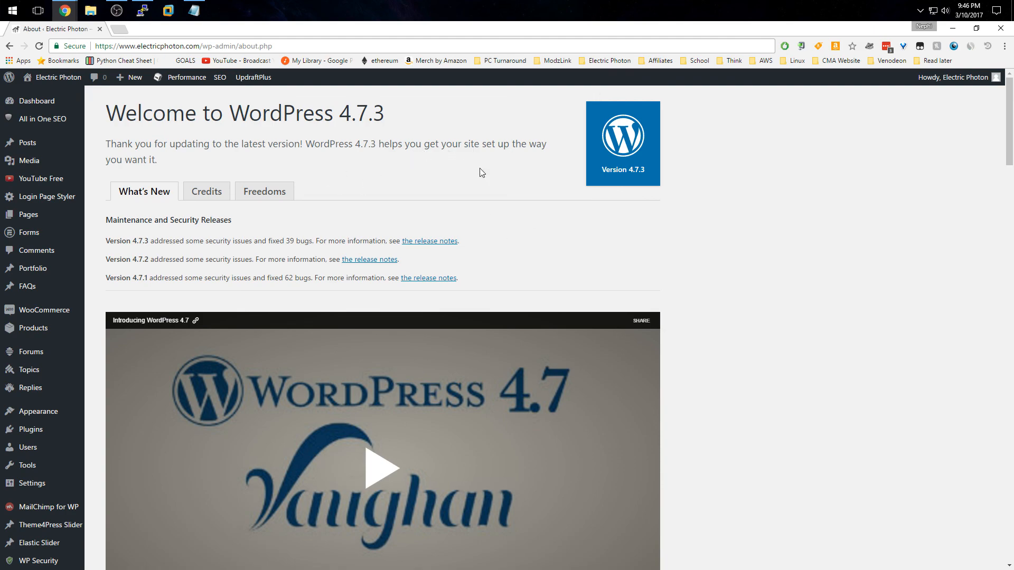
- Scroll through the Welcome to WordPress 4.7.3 page reviewing the release notes
scroll(down, 3)
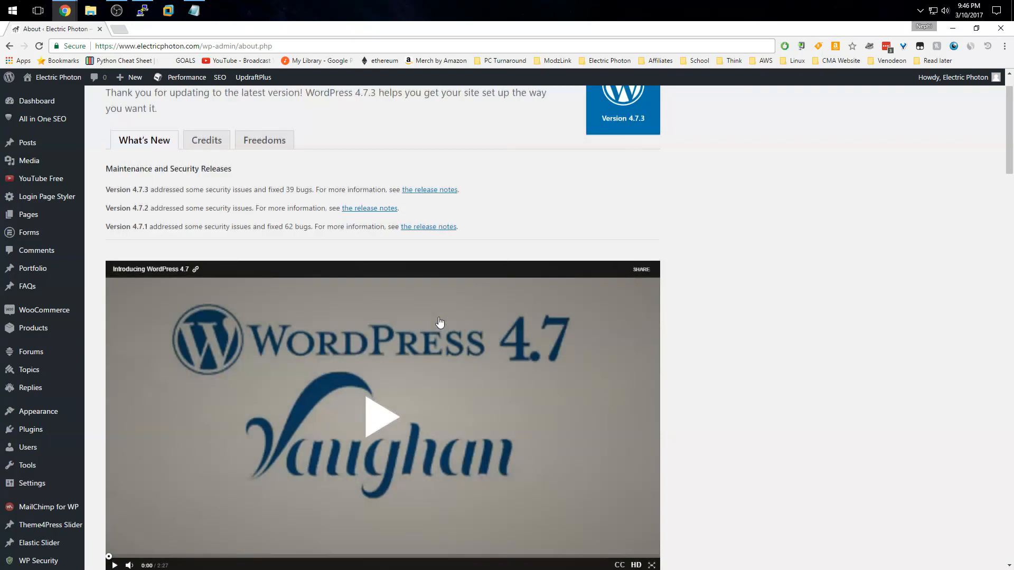
scroll(up, 3)
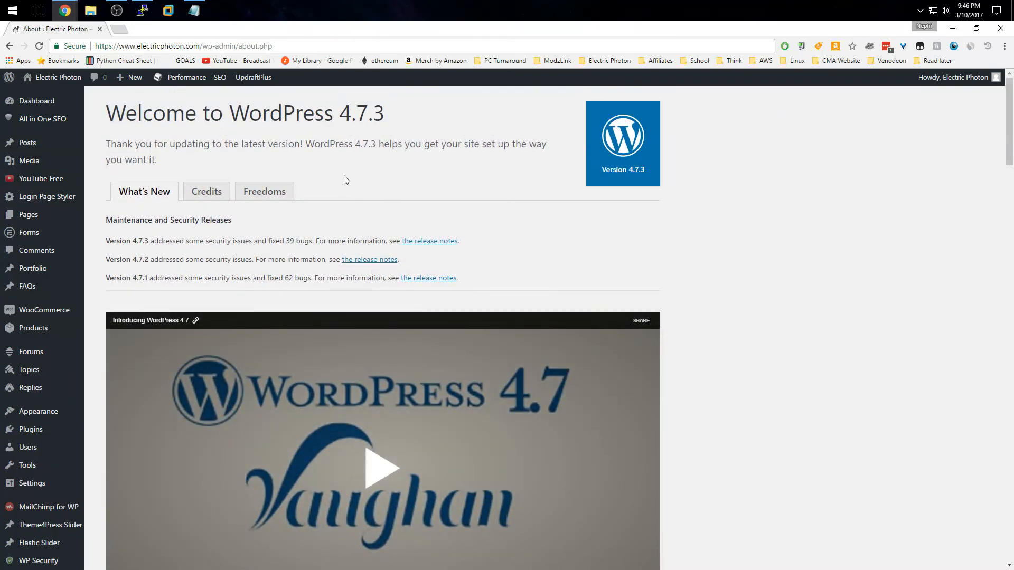
mouse_move(349, 222)
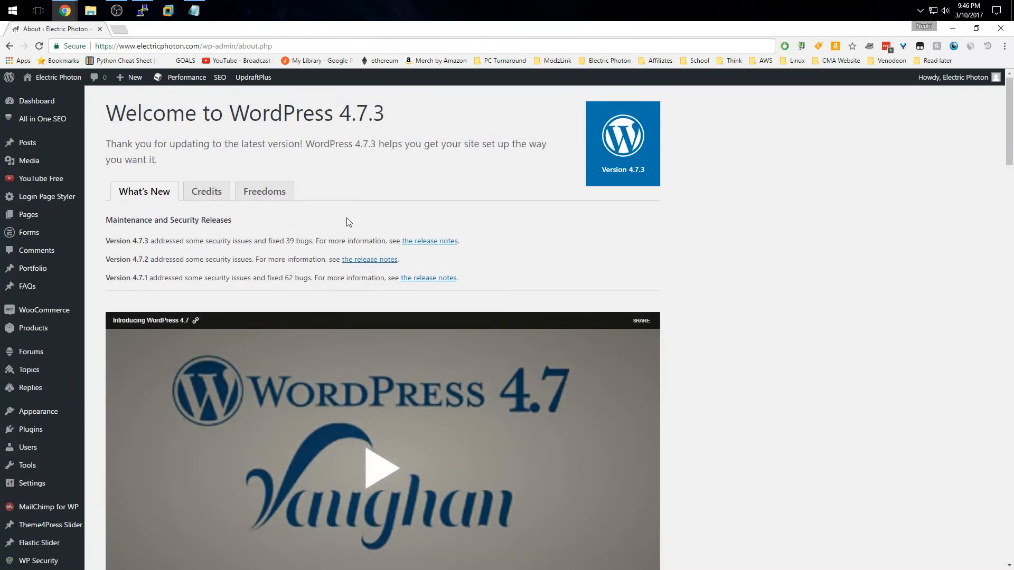
mouse_move(315, 217)
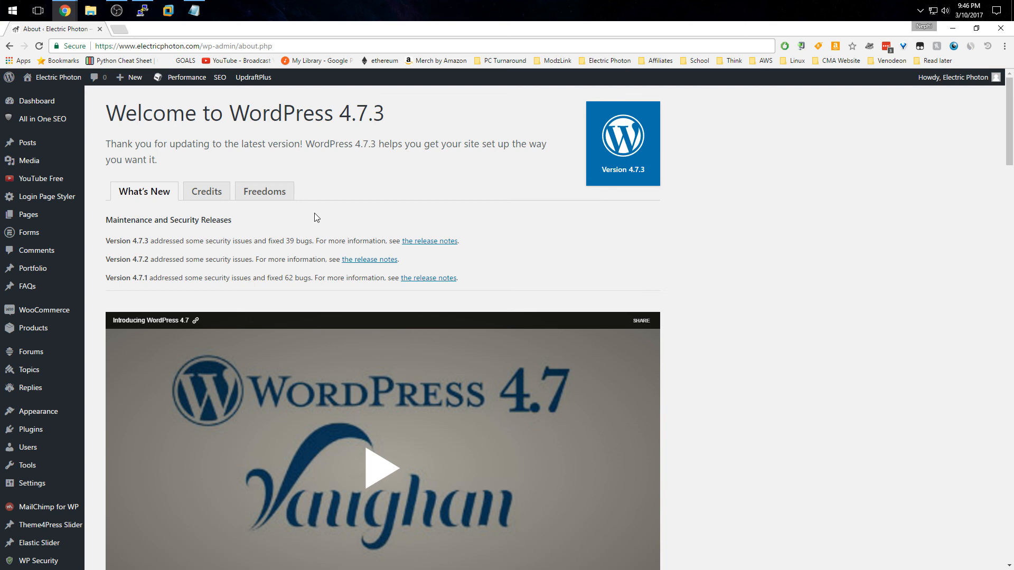
mouse_move(487, 177)
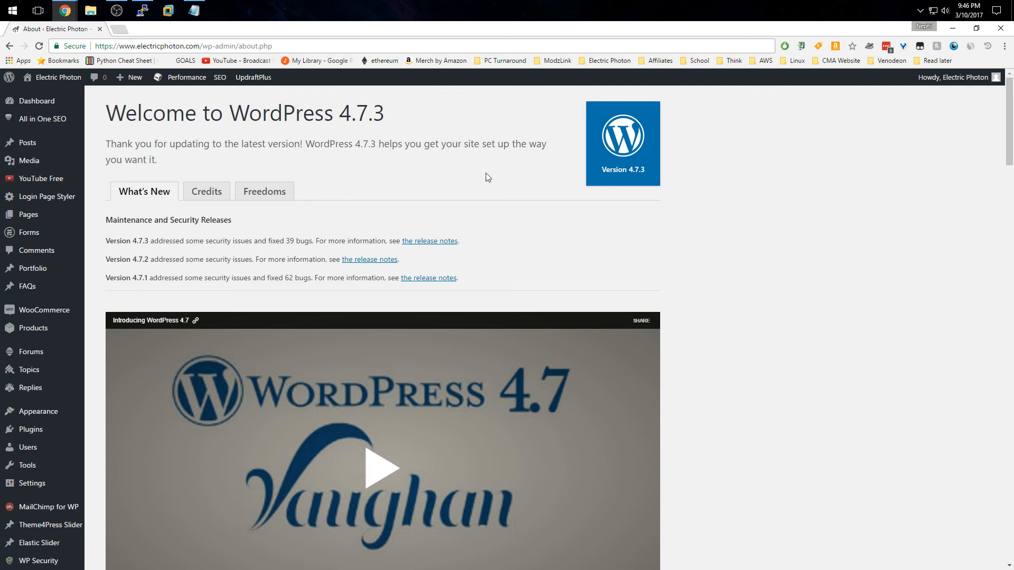
mouse_move(437, 185)
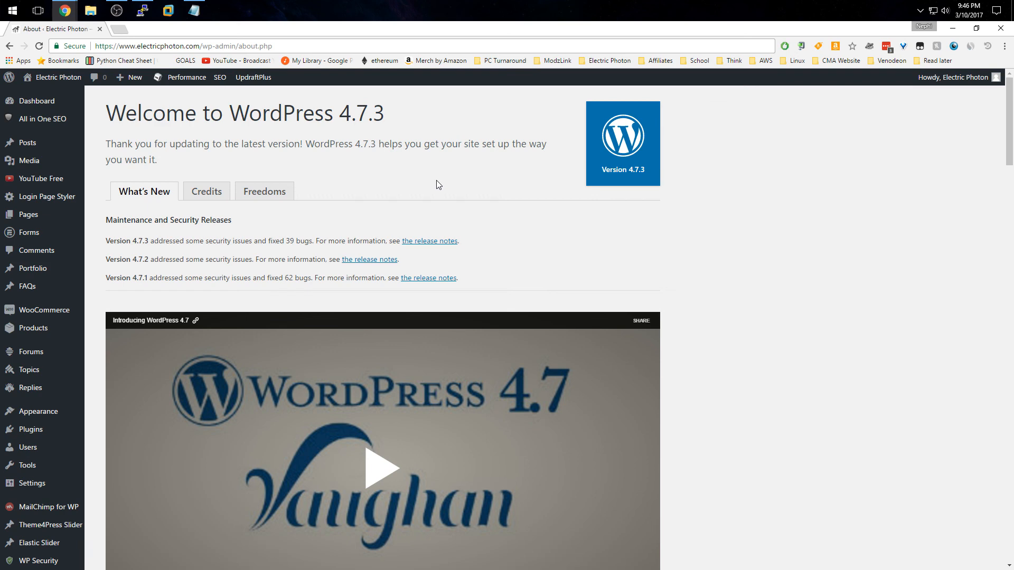
mouse_move(447, 184)
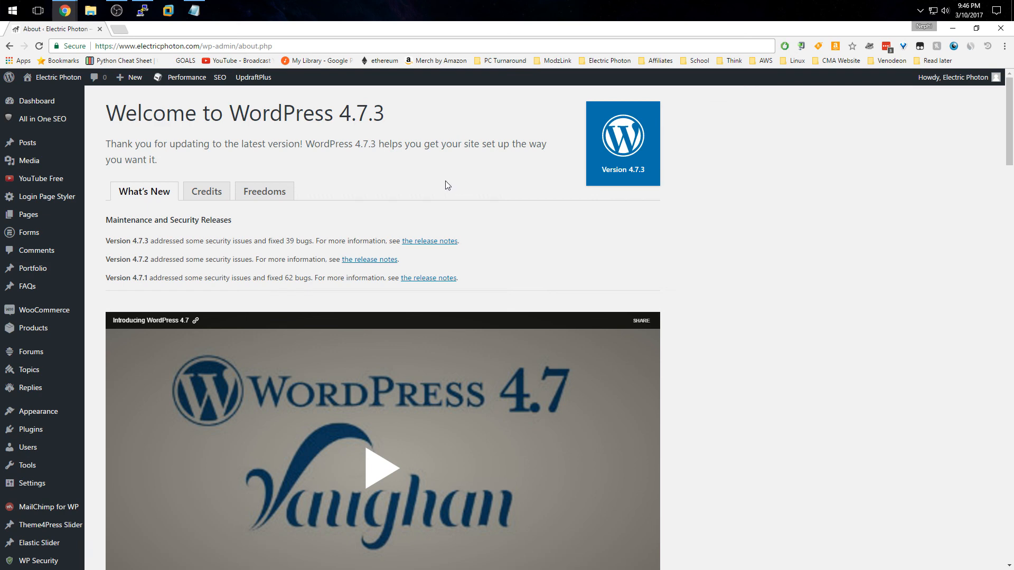